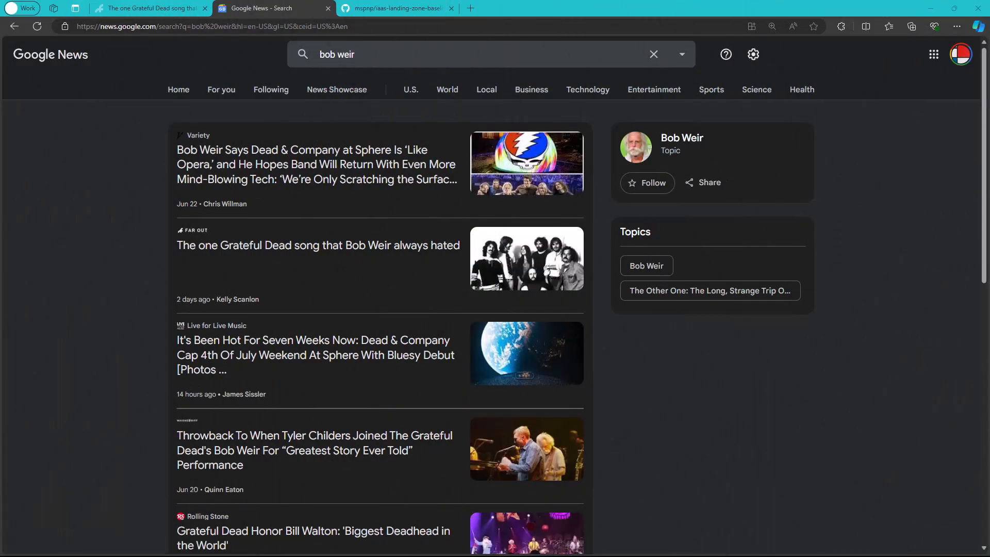
pyautogui.moveTo(940, 217)
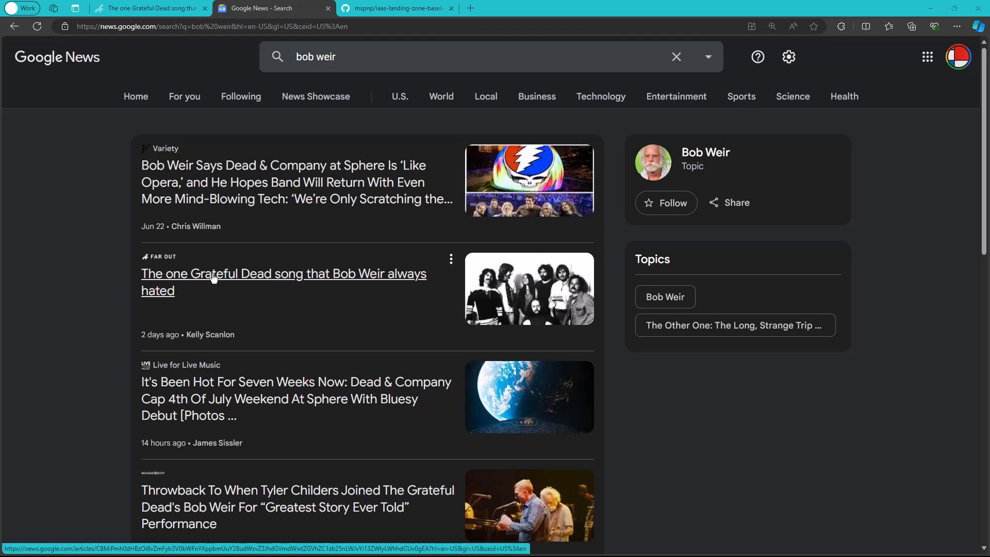
pyautogui.moveTo(410, 283)
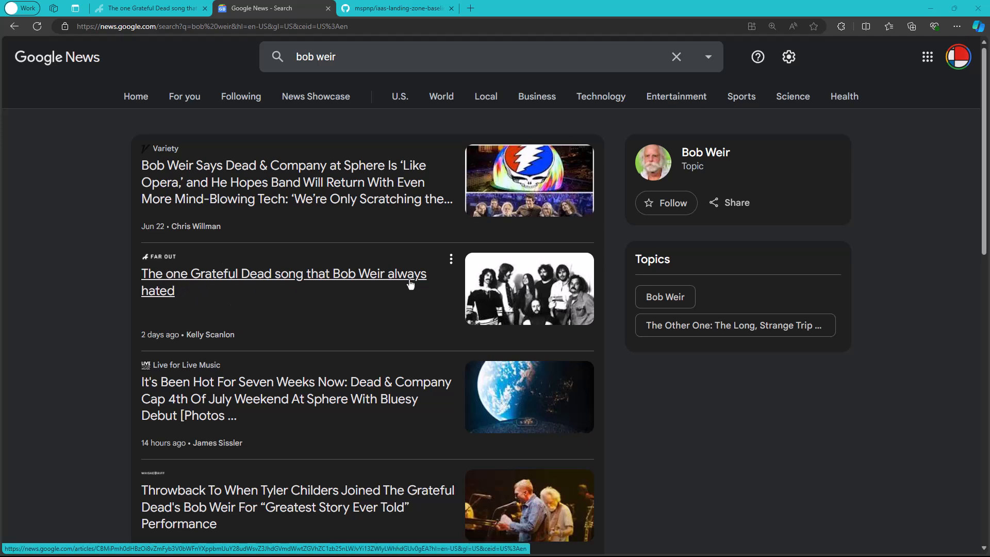
pyautogui.moveTo(324, 354)
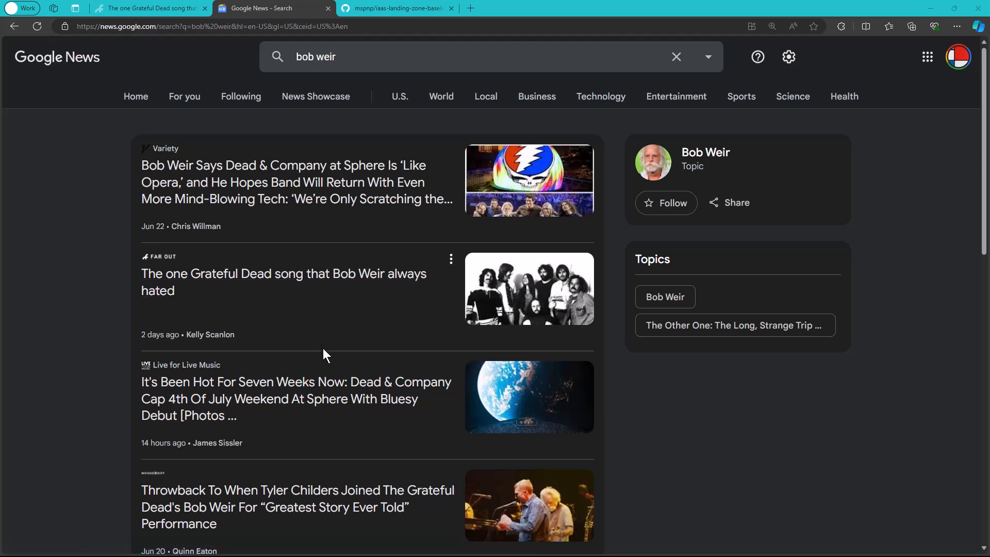
pyautogui.moveTo(362, 476)
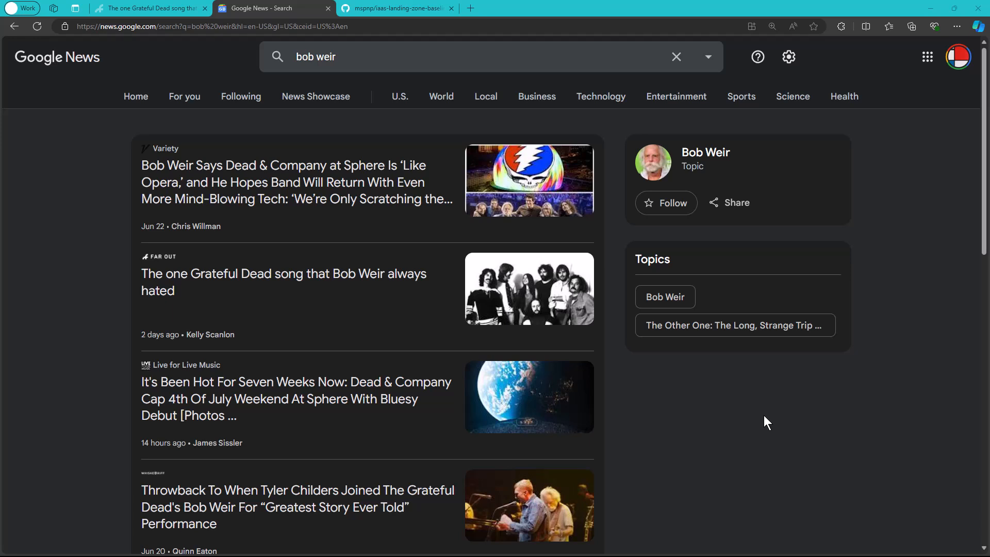
pyautogui.moveTo(763, 427)
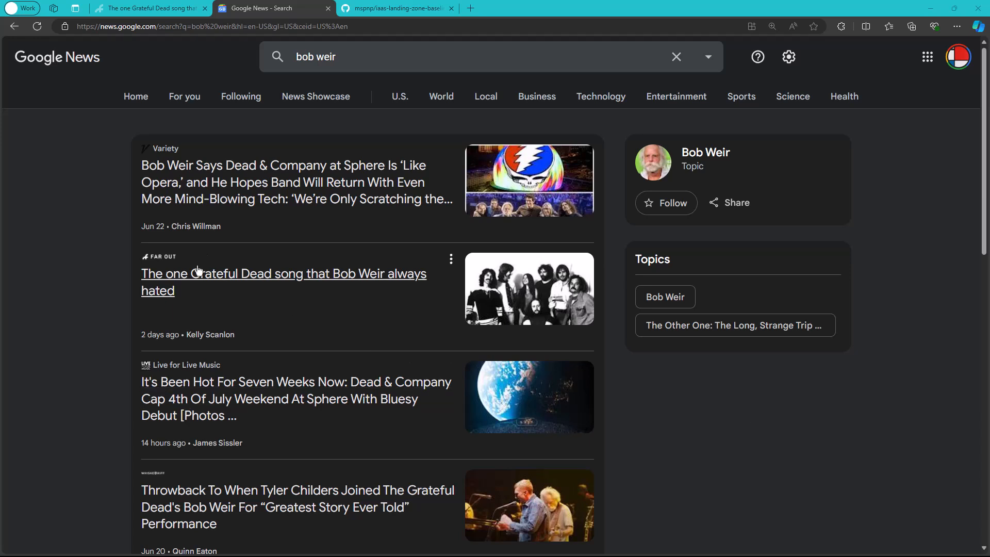
pyautogui.moveTo(327, 287)
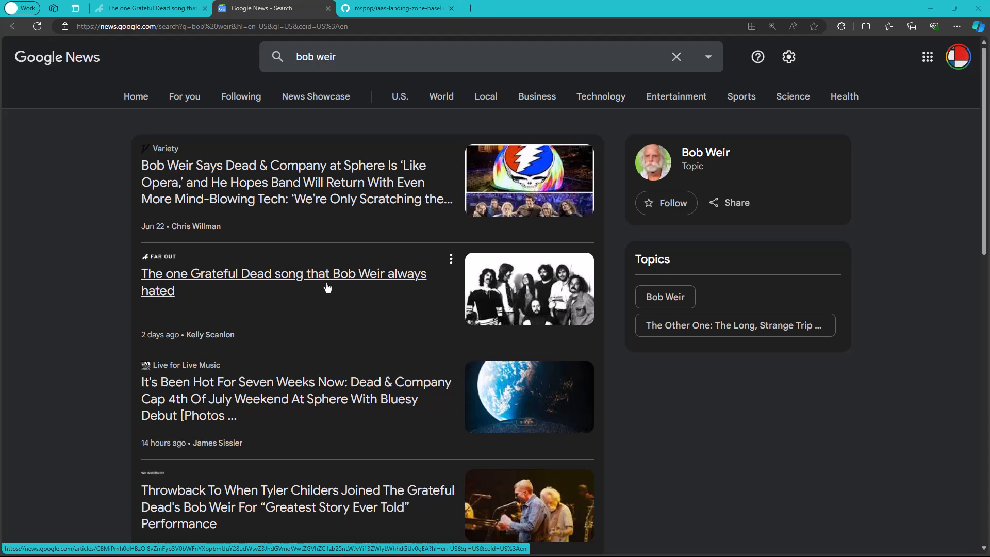
# - Open the Far Out article on Weir's hated Grateful Dead song and scroll through its introduction
pyautogui.click(283, 273)
pyautogui.write('https://learn.microsoft.com/en-us/azure/architecture/')
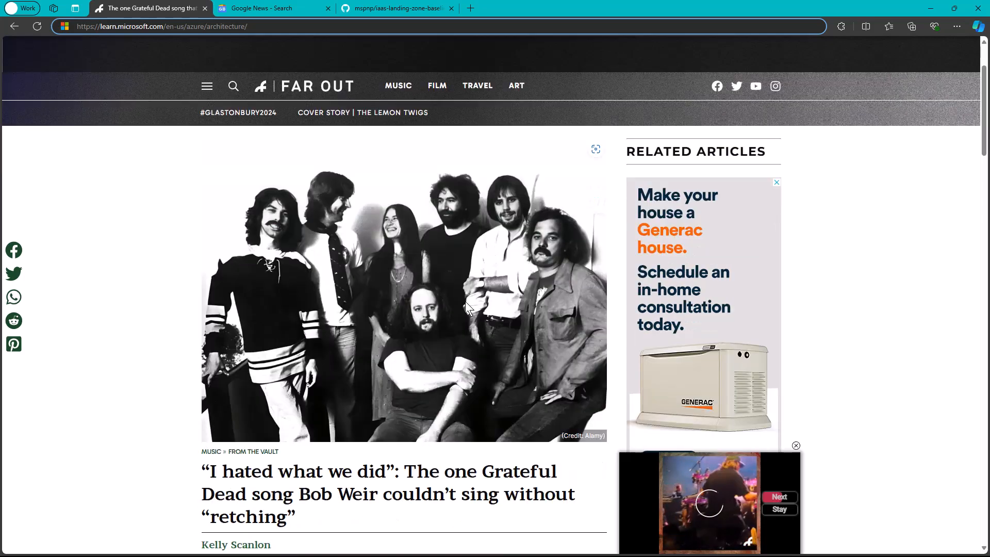
pyautogui.scroll(-3)
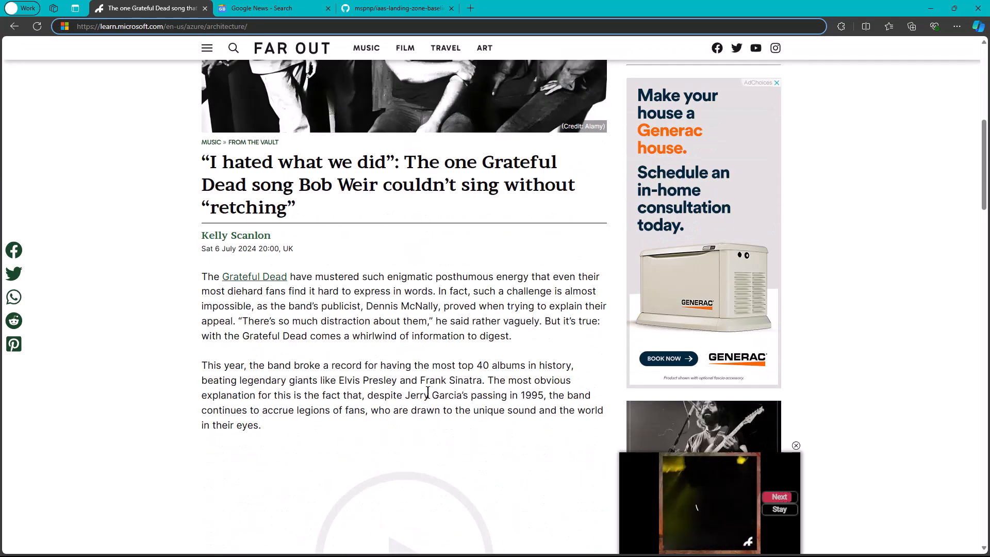
pyautogui.scroll(-3)
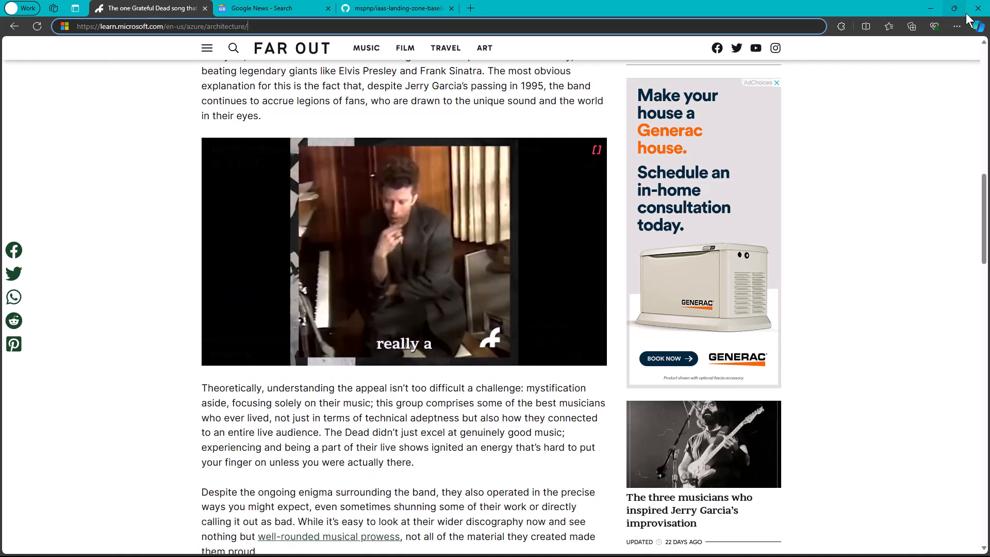
pyautogui.click(956, 26)
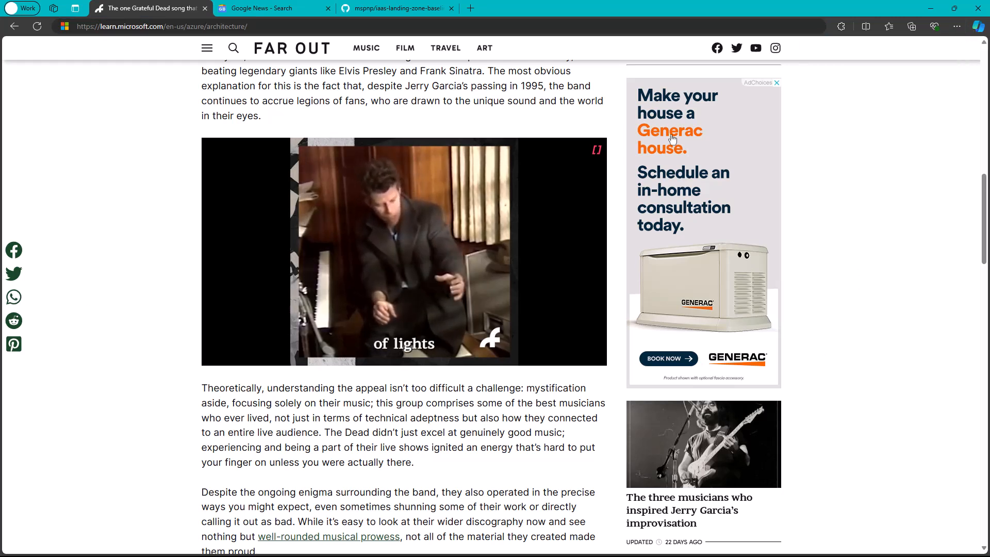
pyautogui.scroll(-3)
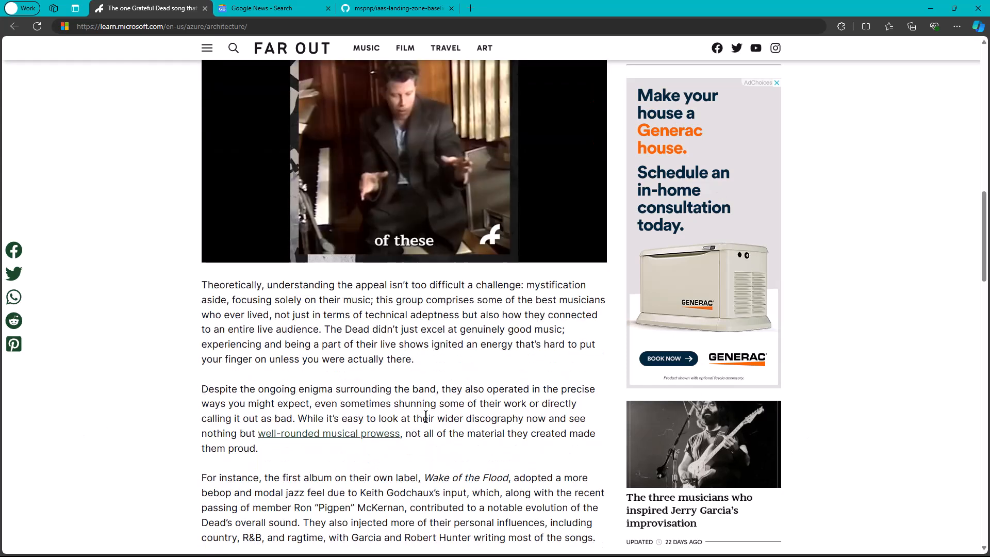
pyautogui.scroll(-3)
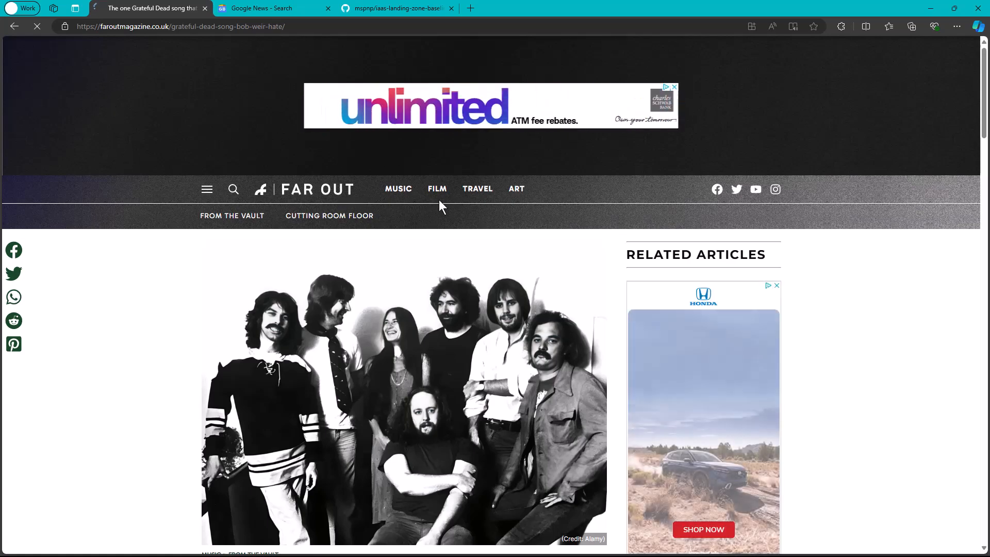
# - Find the 'Weather Report Suite' passage, search the page for 'hated', then return to Google News
pyautogui.scroll(-3)
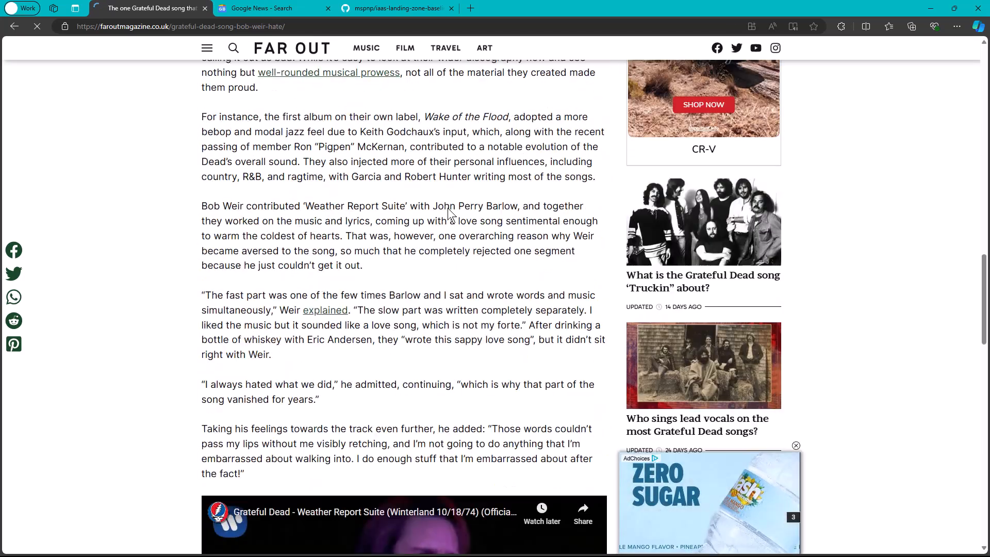
pyautogui.scroll(-3)
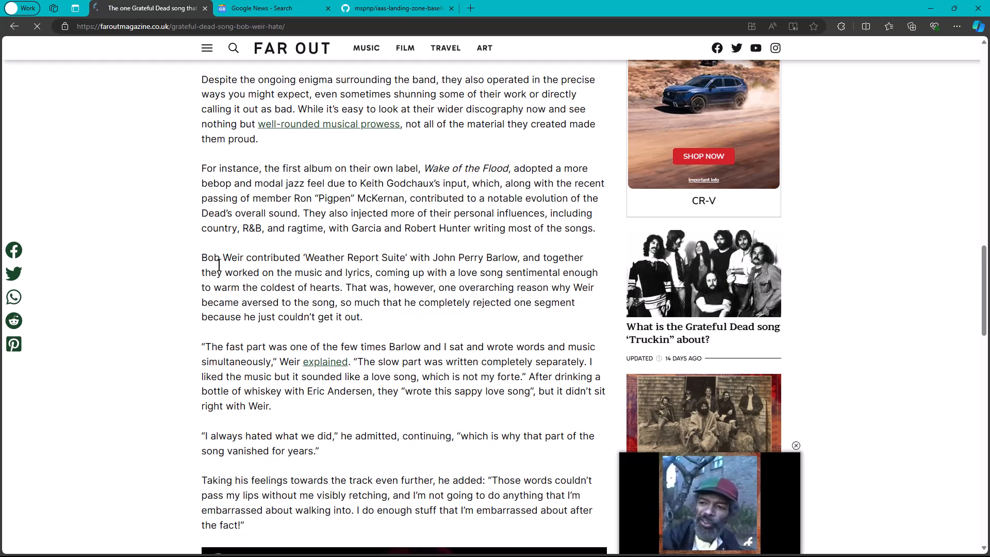
pyautogui.moveTo(202, 256); pyautogui.dragTo(362, 317)
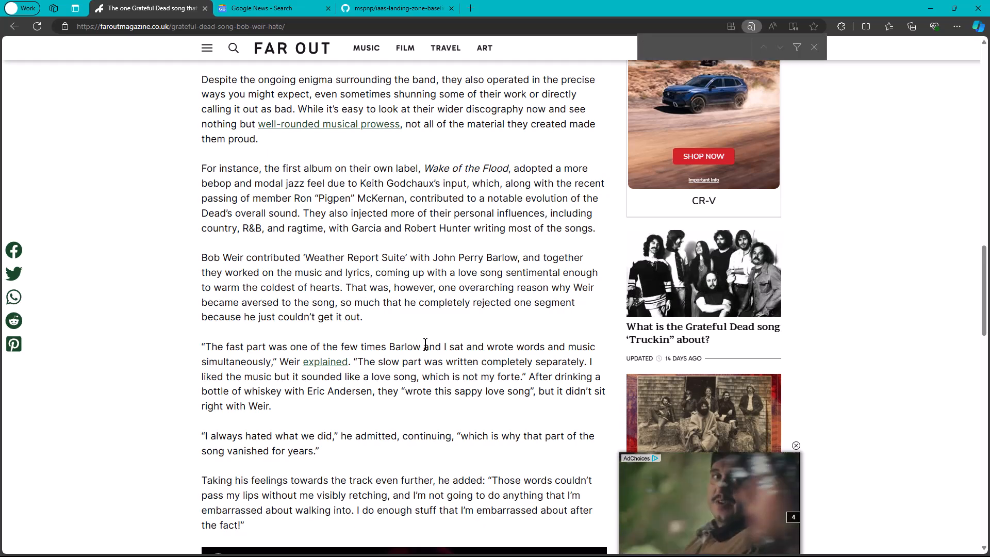
pyautogui.write('hated')
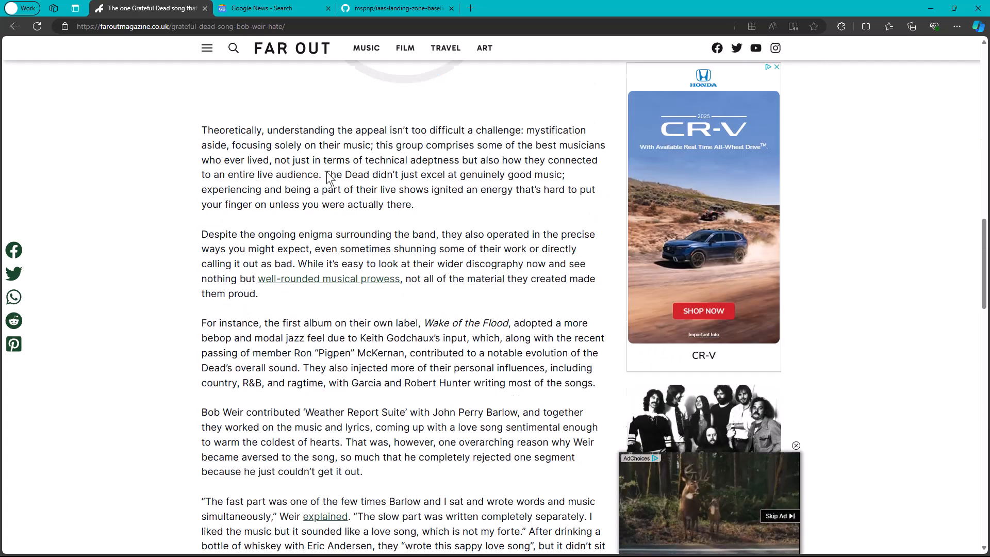
pyautogui.click(274, 9)
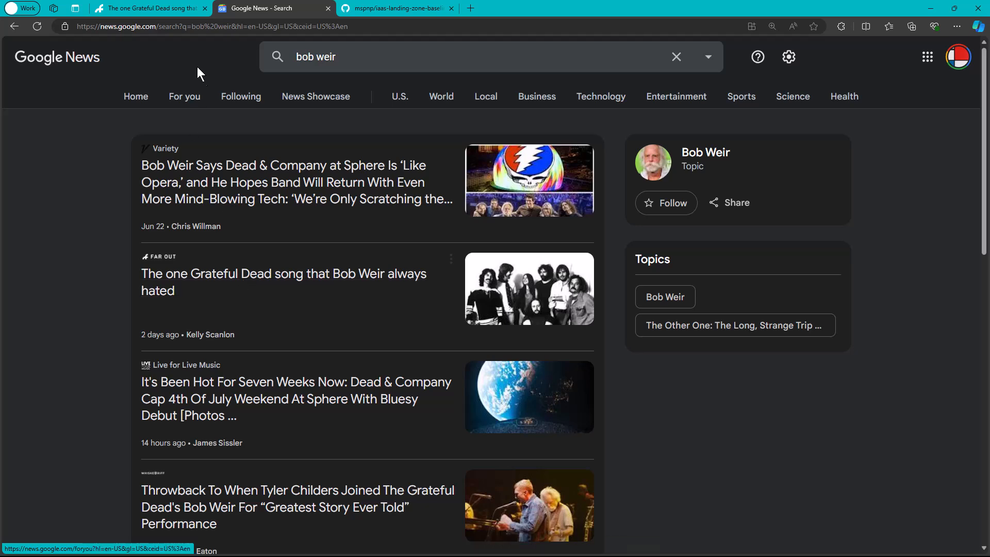
# - Go back to the Far Out article on Weir's hated song, at its top
pyautogui.click(283, 282)
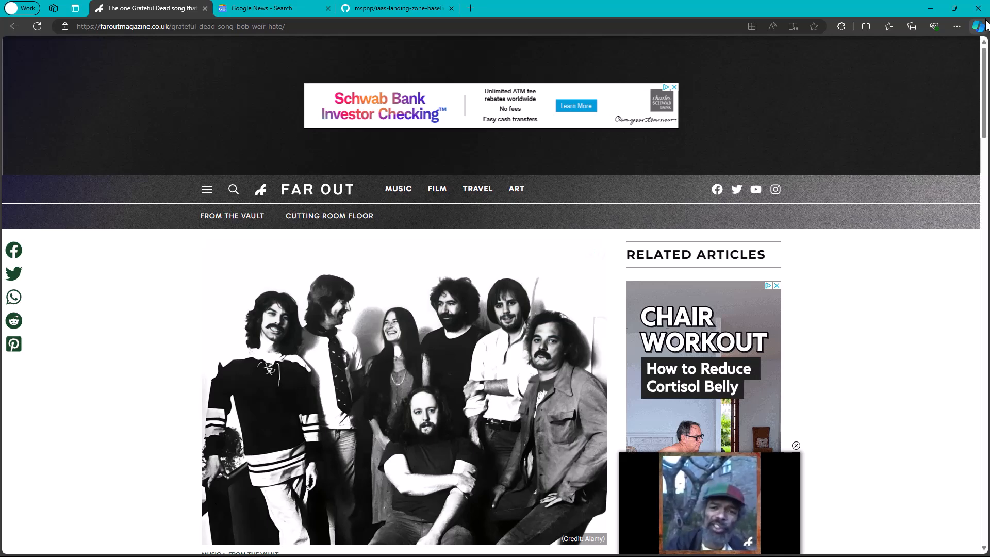
# - Open the Copilot chat pane beside the Far Out Grateful Dead article
pyautogui.click(977, 27)
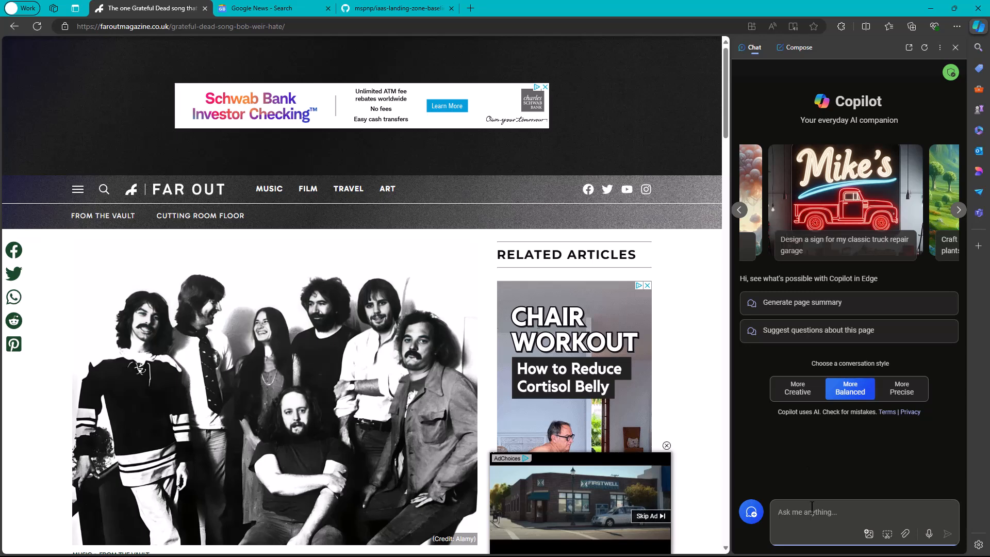
# - Ask Copilot 'please tell me weir's hated song and why briefly by examining this web page'
pyautogui.write('please tell me')
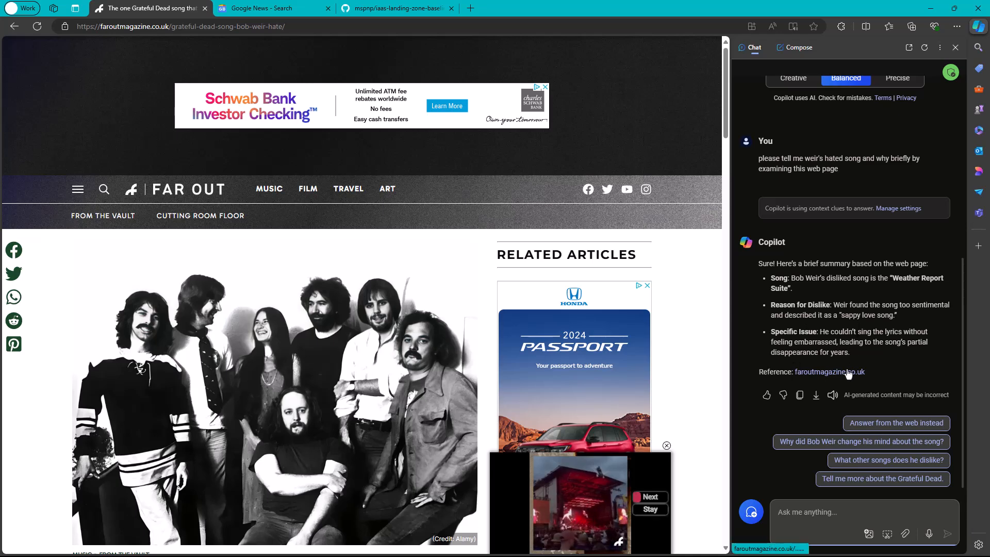
pyautogui.moveTo(816, 396)
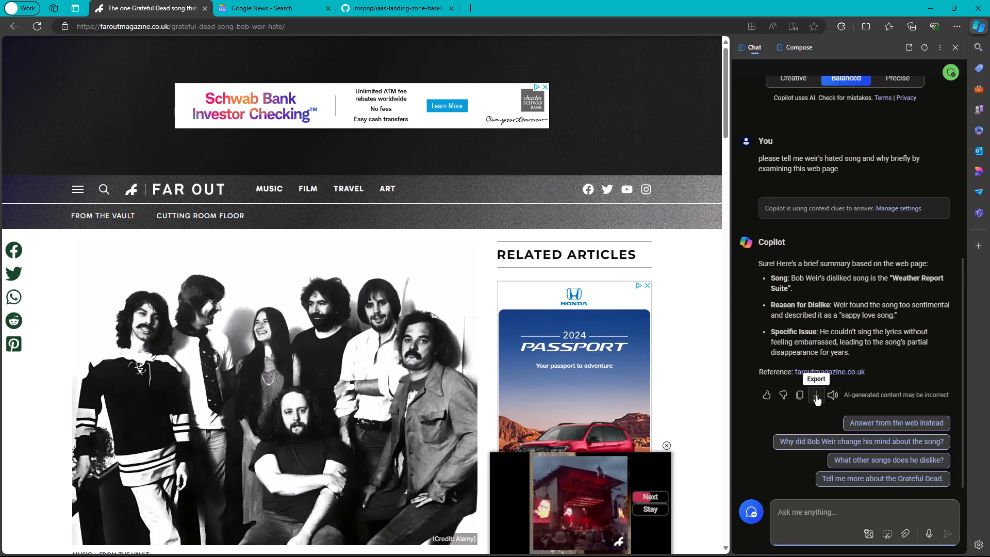
# - Open the export choices under Copilot's Weather Report Suite answer, then give it a thumbs-up
pyautogui.click(815, 395)
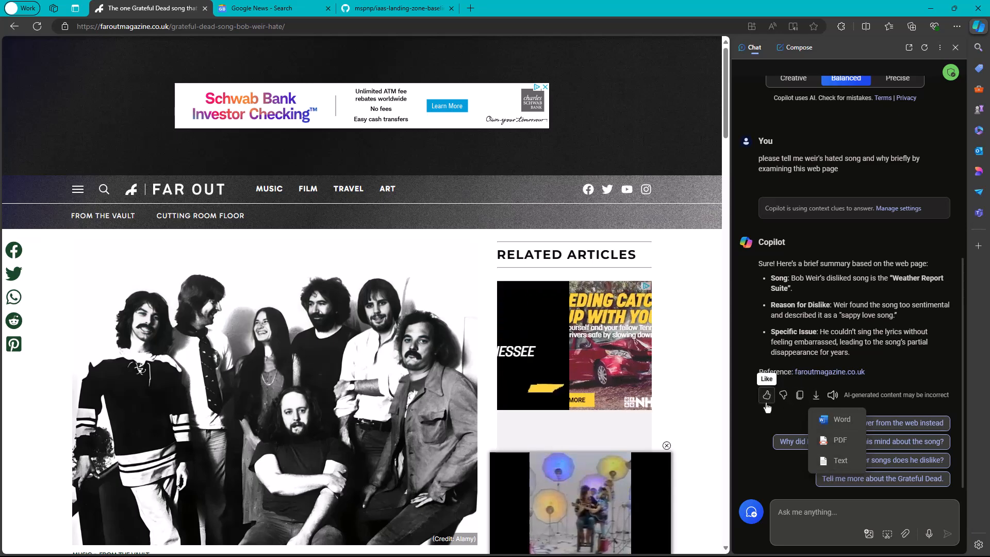
pyautogui.click(766, 394)
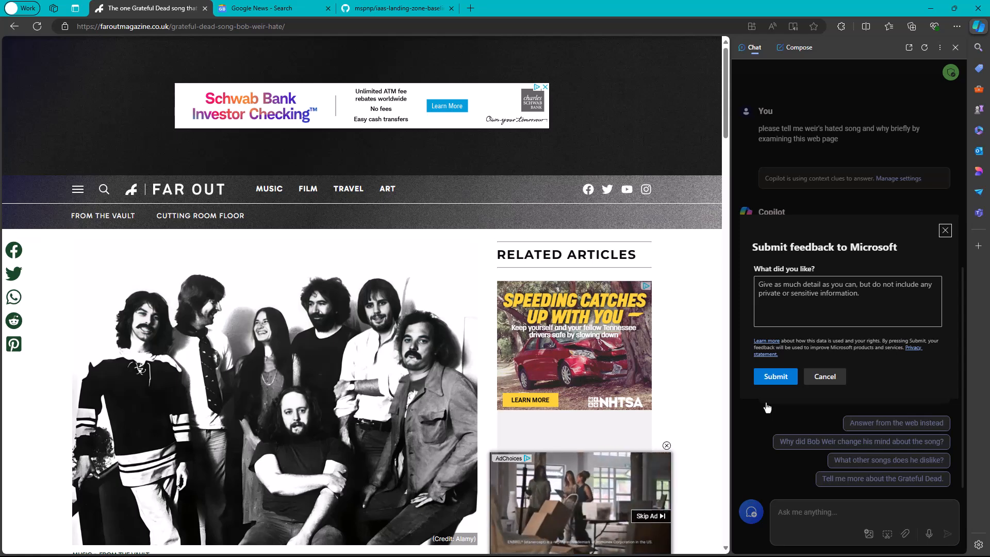
# - Submit a 'What did you like?' comment beginning 'Copilot gave me a zero shot re'
pyautogui.click(847, 301)
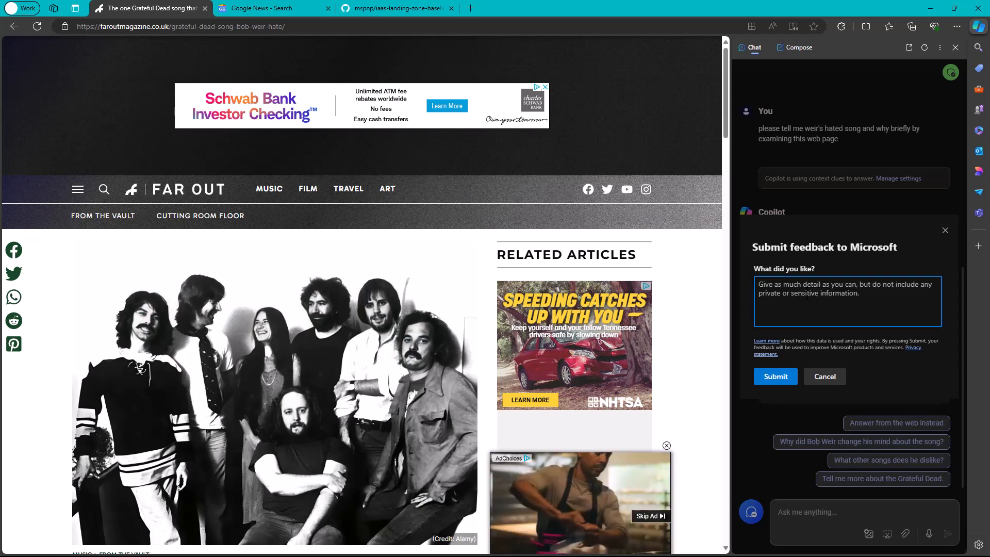
pyautogui.write('Copilot gave me')
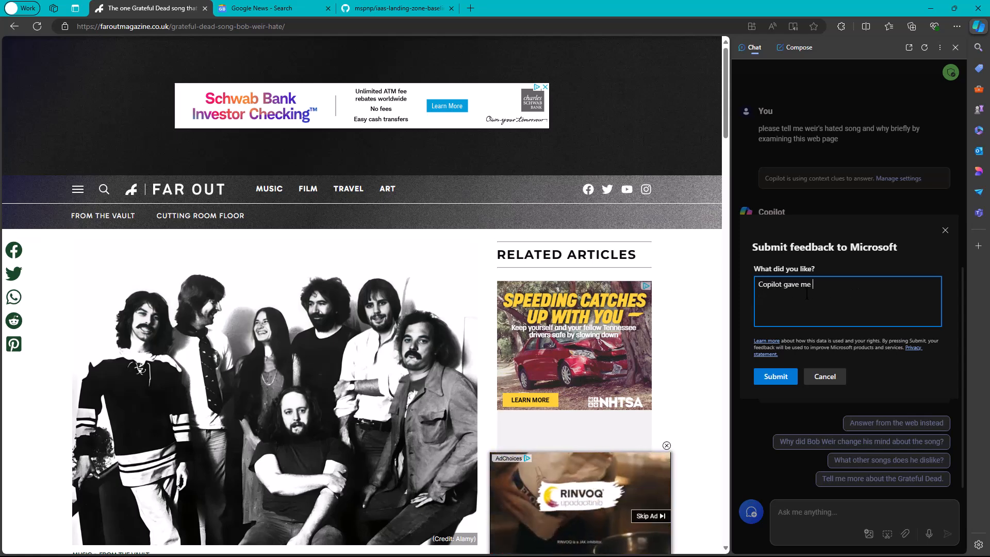
pyautogui.write('a zero shot re')
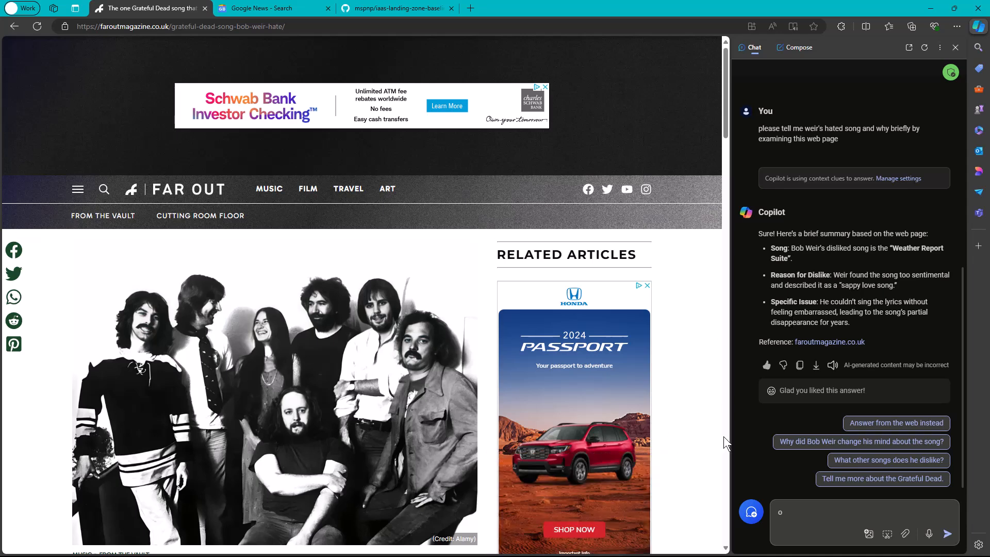
pyautogui.moveTo(694, 417)
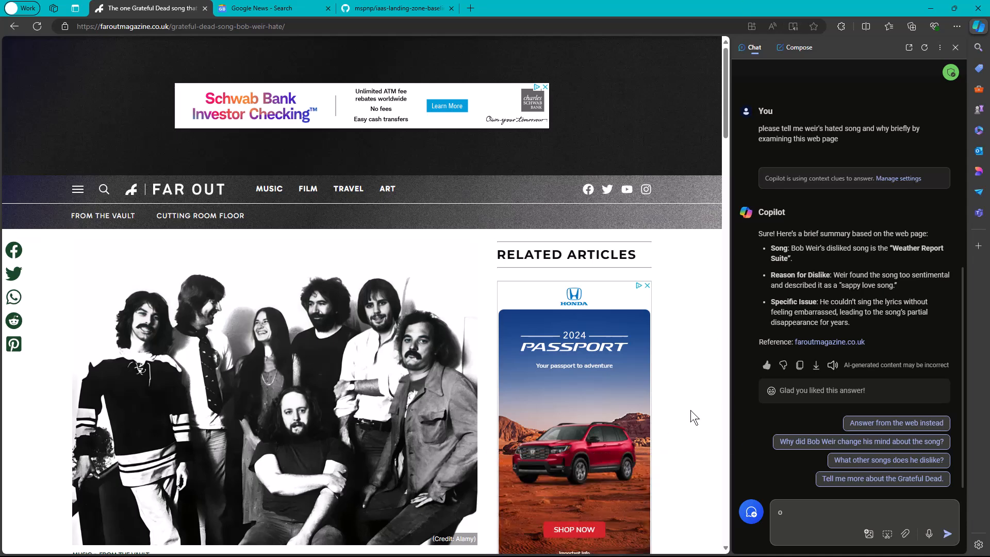
pyautogui.moveTo(679, 438)
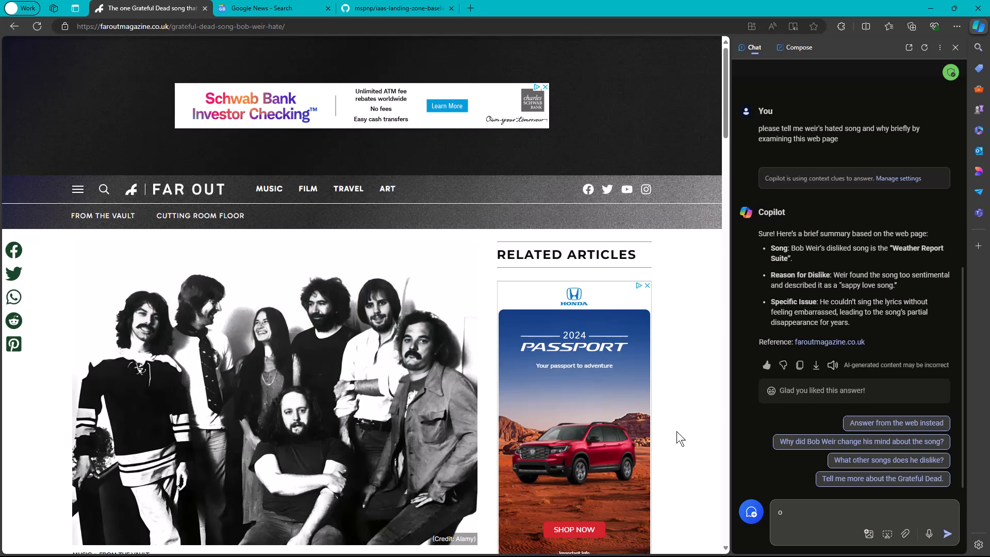
pyautogui.moveTo(675, 449)
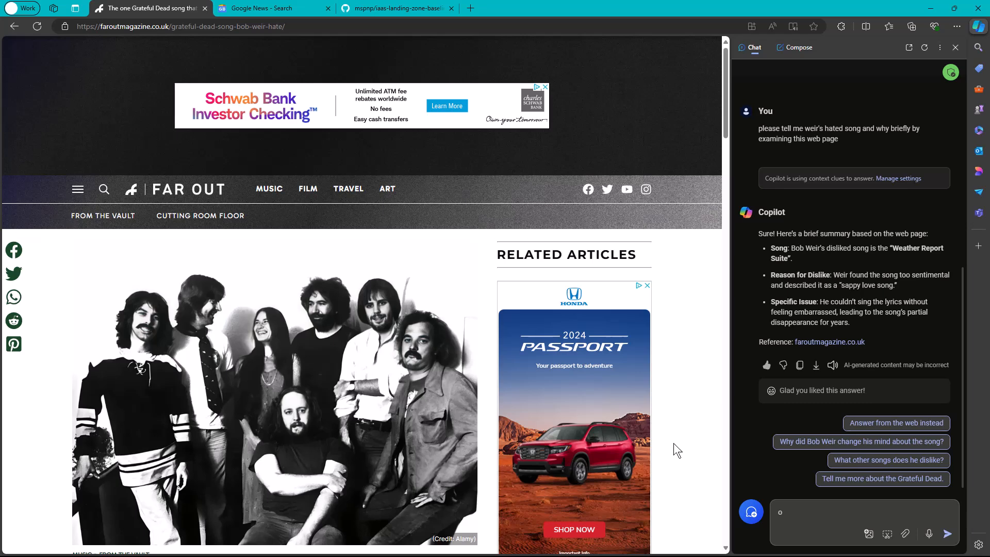
pyautogui.moveTo(304, 88)
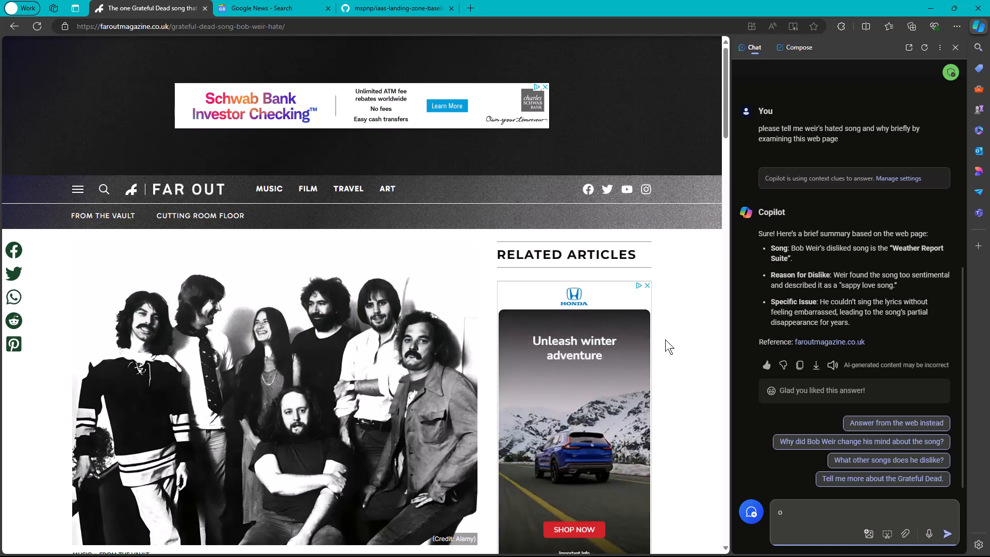
# - Switch to the Google News results for Bob Weir, with Copilot's answer still beside them
pyautogui.click(271, 9)
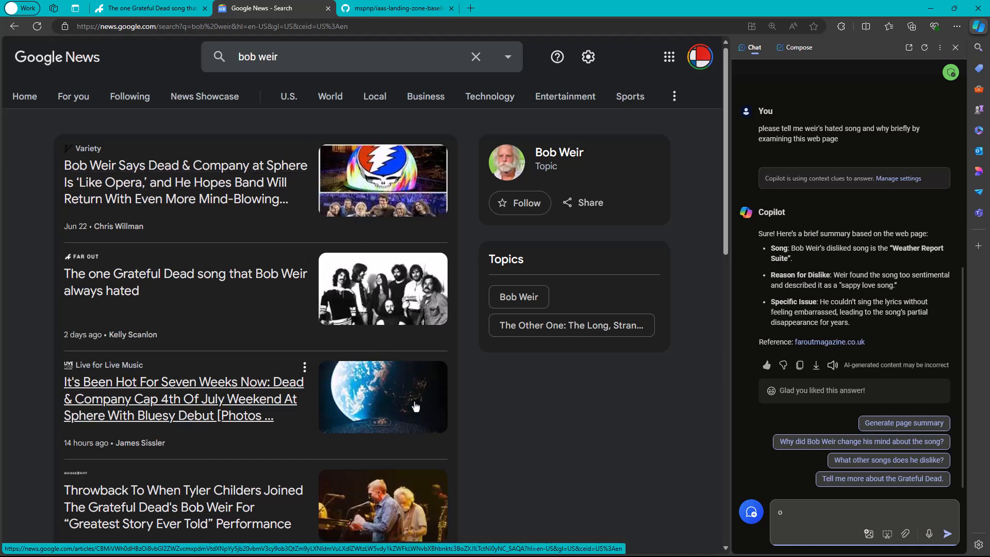
pyautogui.rightClick(185, 282)
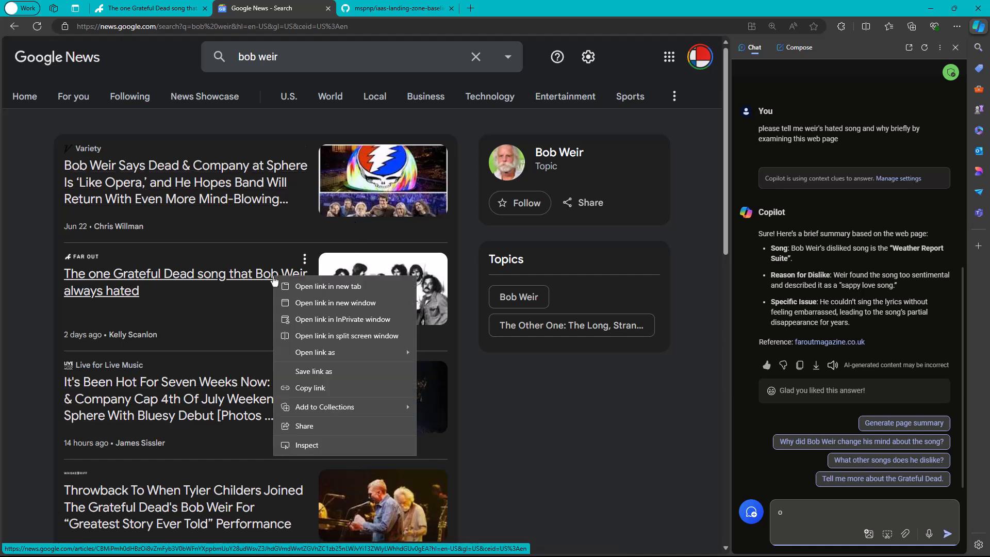
pyautogui.moveTo(335, 319)
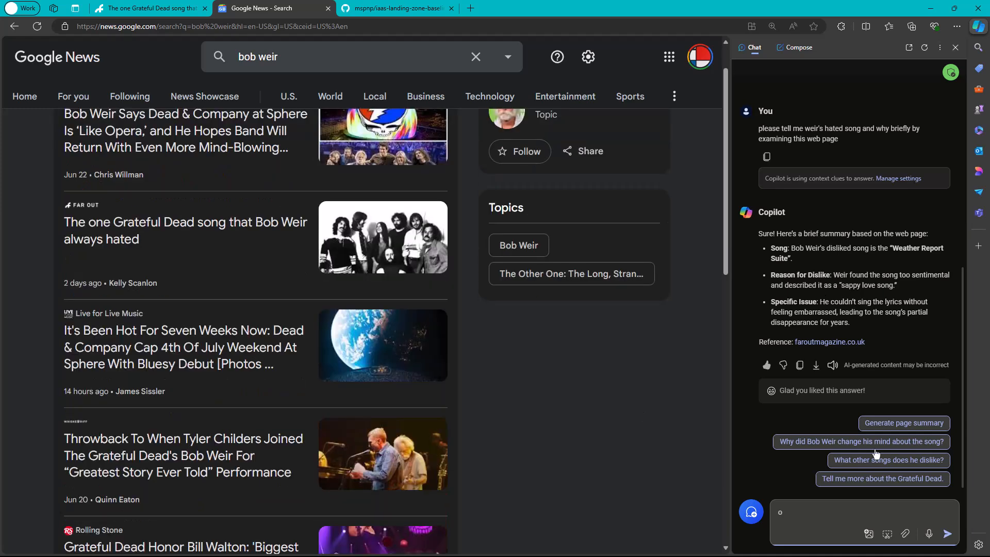
pyautogui.write('q')
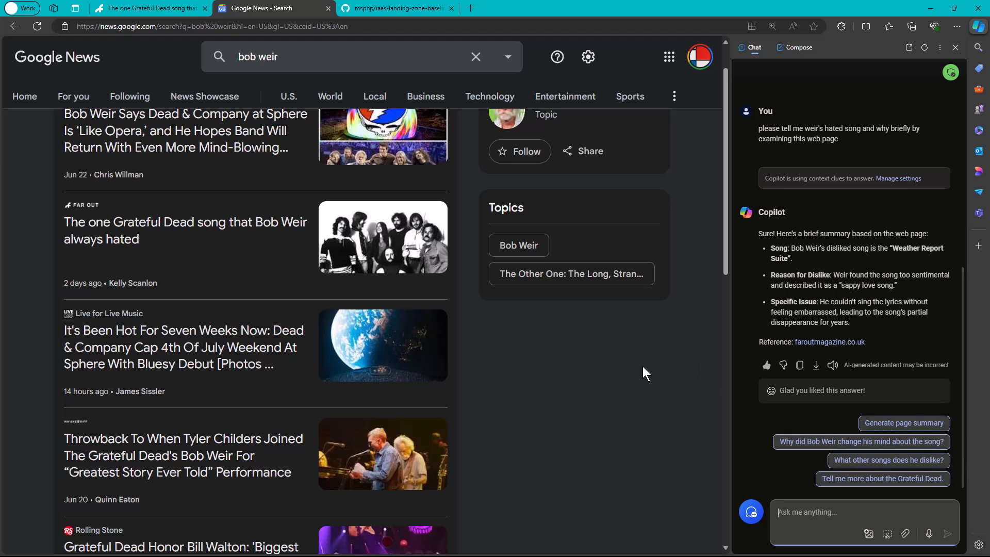
pyautogui.moveTo(635, 376)
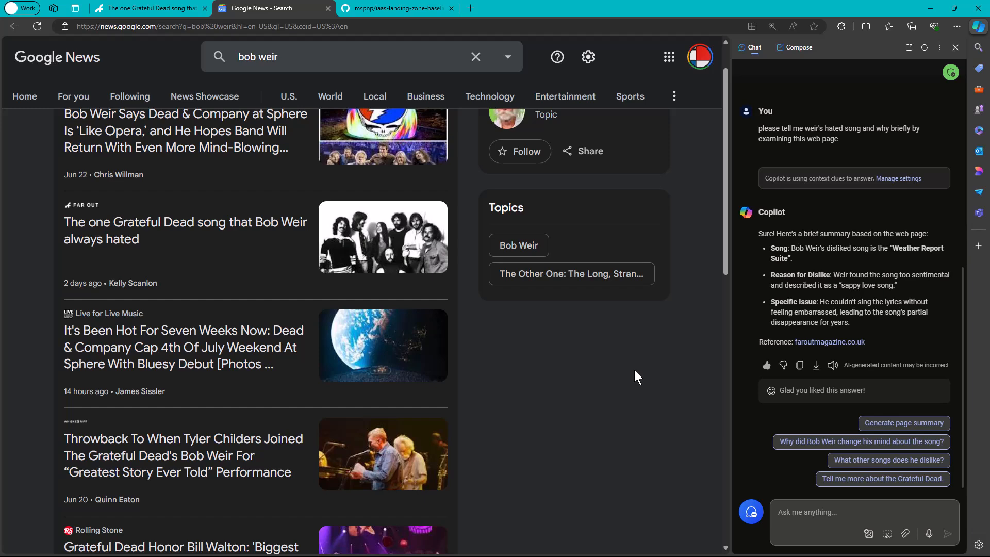
pyautogui.scroll(-3)
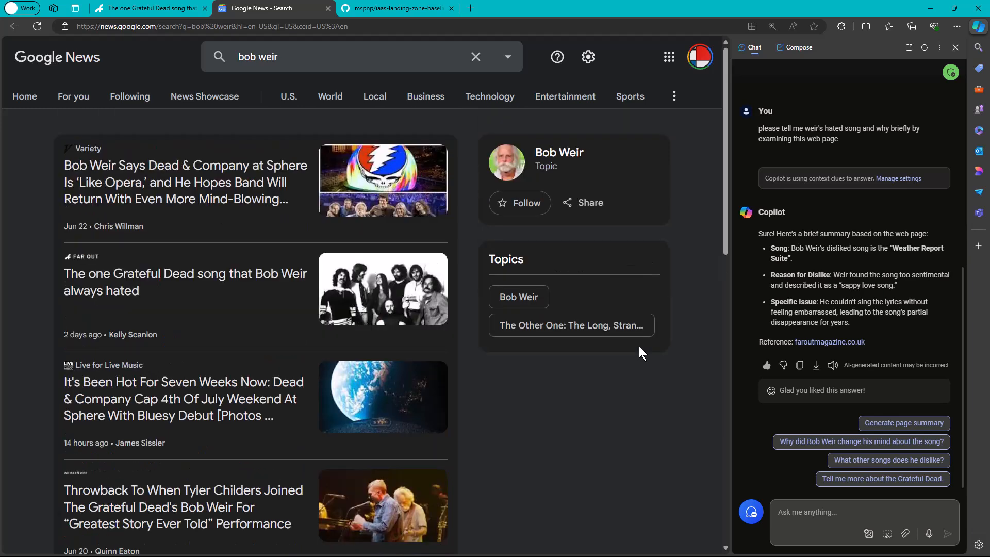